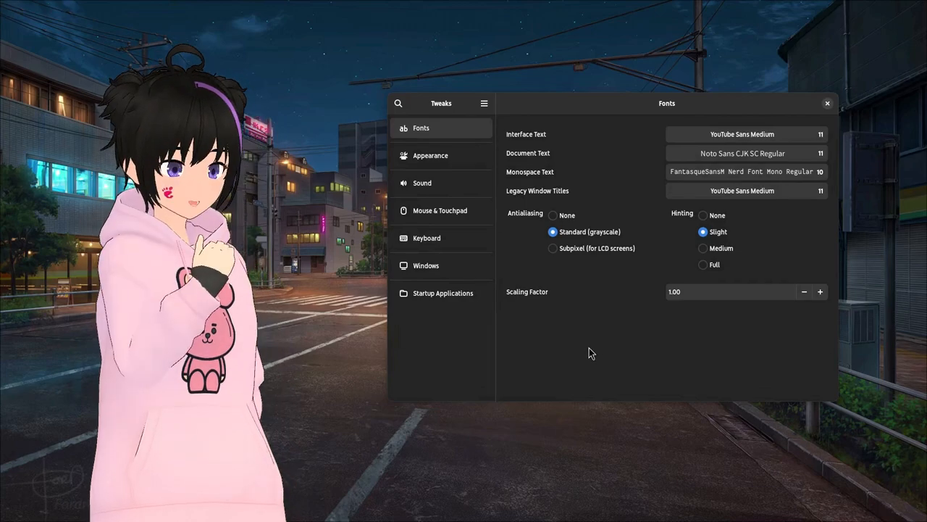
mouse_move(460, 68)
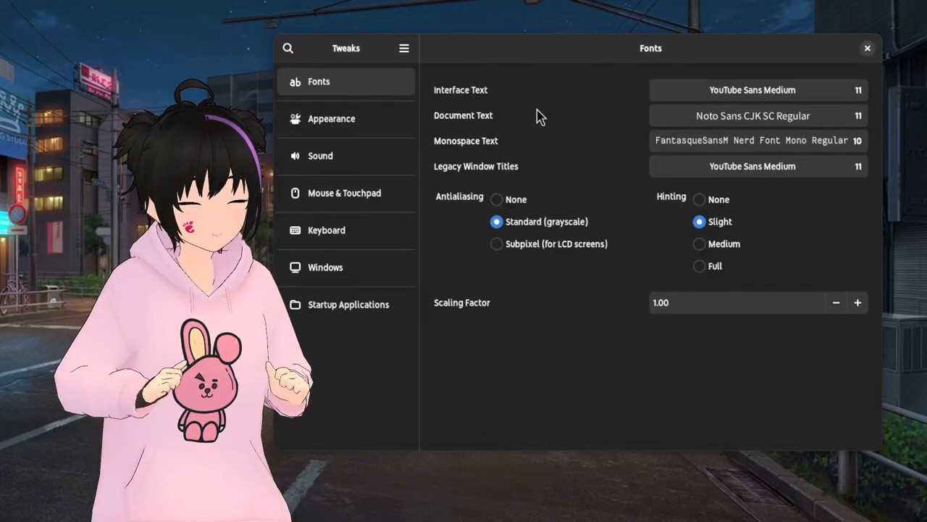
mouse_move(572, 103)
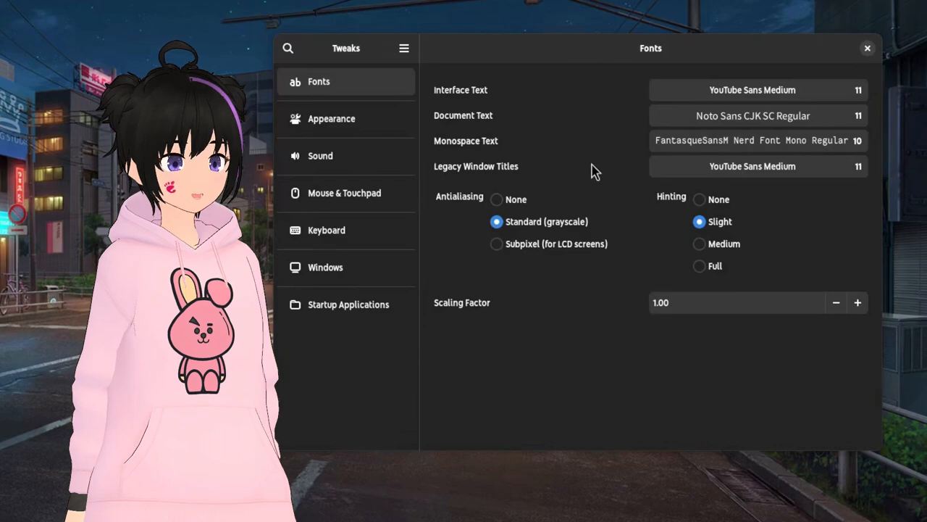
mouse_move(545, 282)
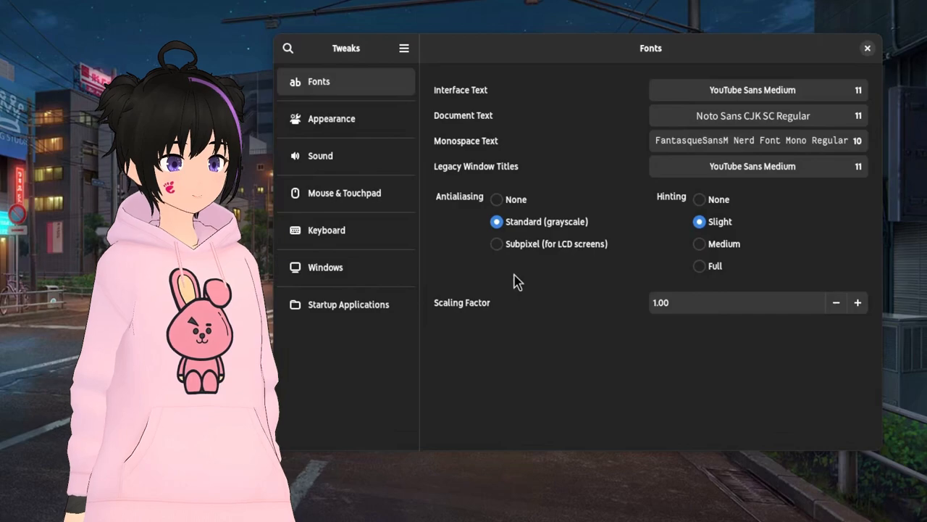
mouse_move(388, 131)
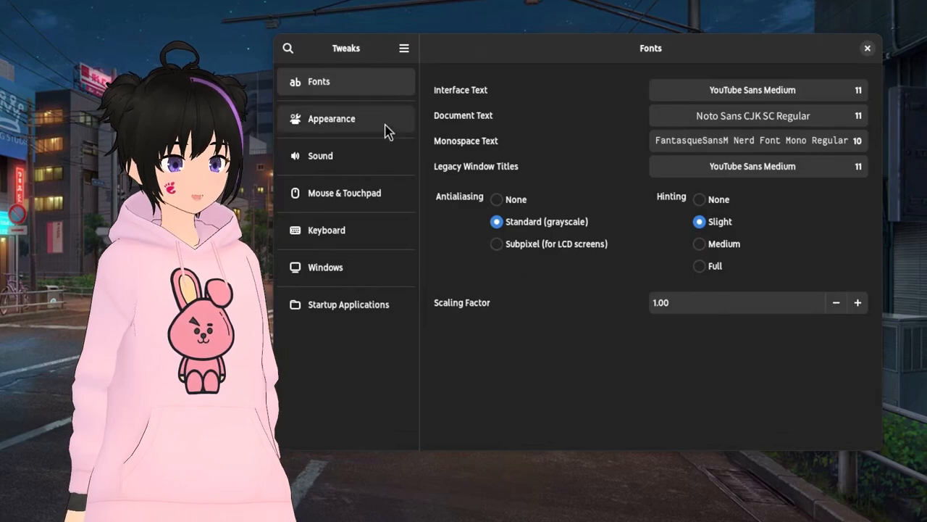
Review the Appearance panel and the background image Adjustment choices.
click(330, 119)
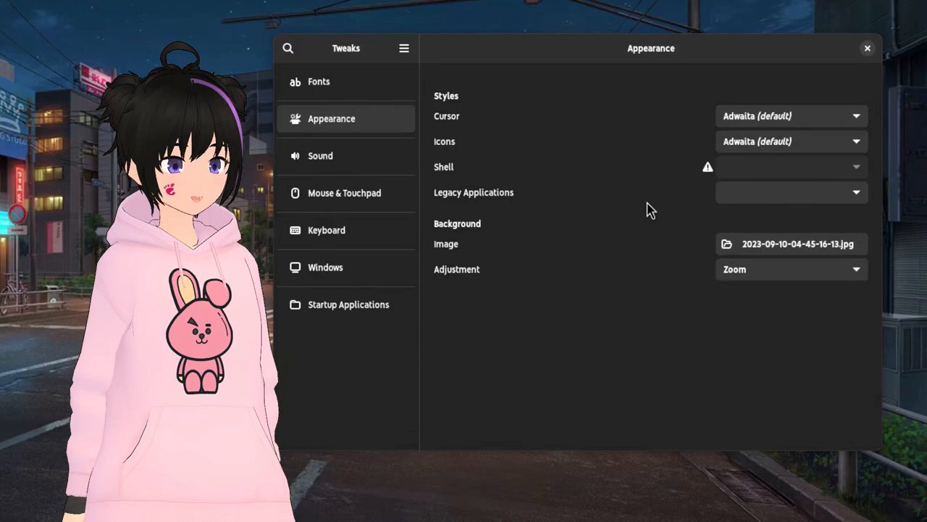
click(791, 268)
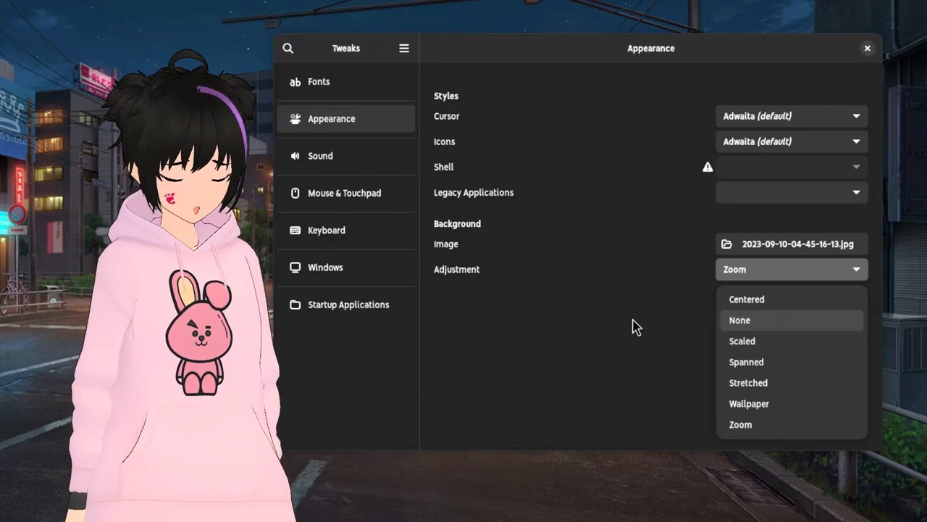
click(320, 155)
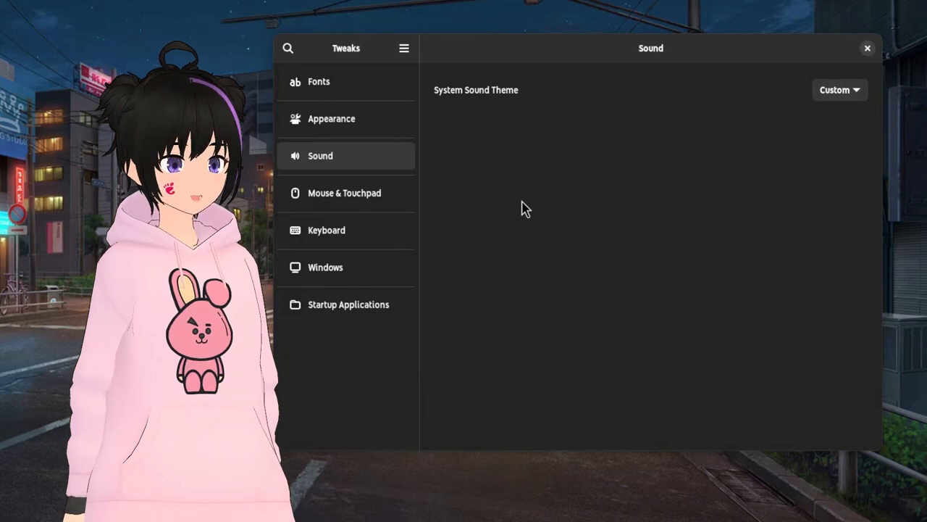
mouse_move(399, 206)
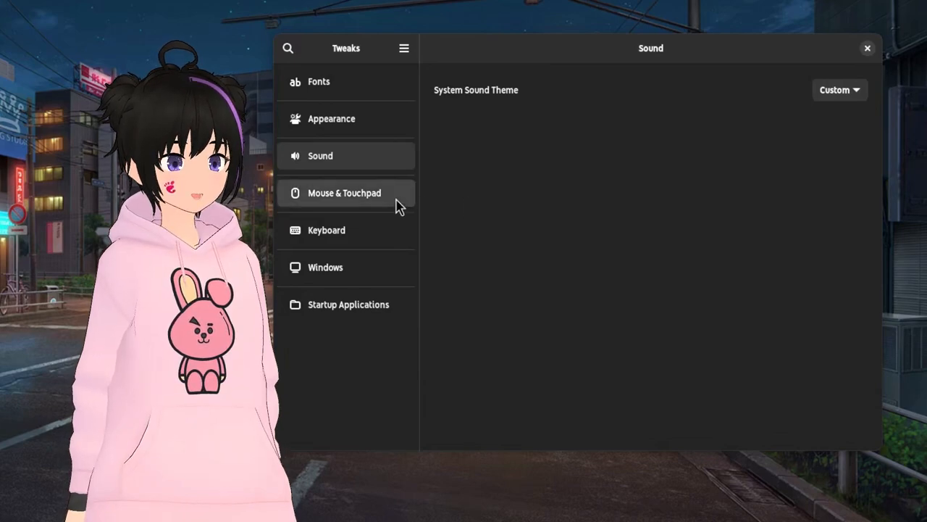
Review the Mouse & Touchpad panel, then show the Keyboard panel with its overview shortcut.
click(345, 193)
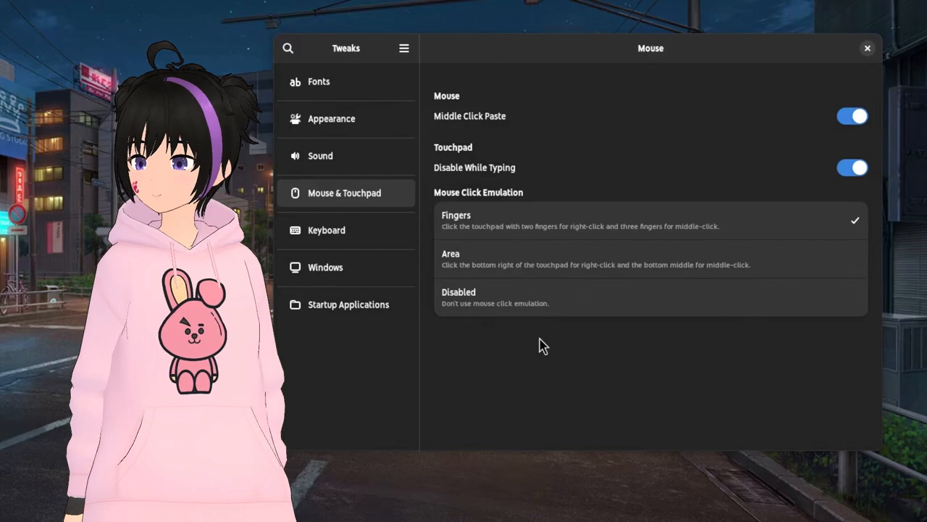
click(326, 229)
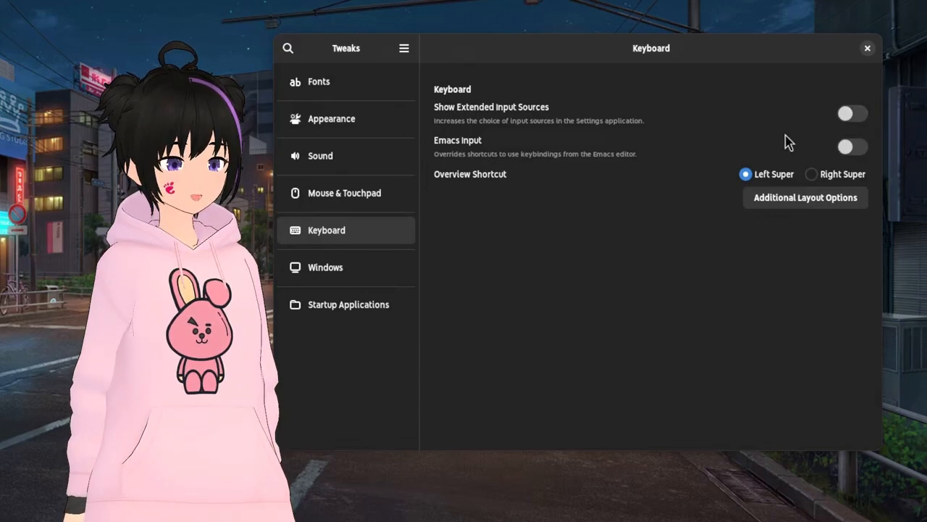
mouse_move(571, 239)
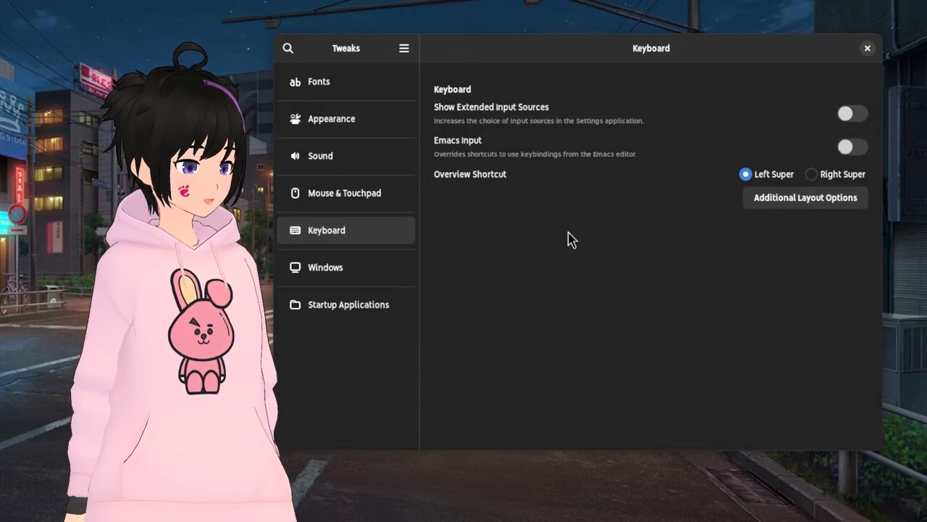
Review the Windows panel from titlebar actions down to Focusing, with Click to Focus selected.
click(325, 267)
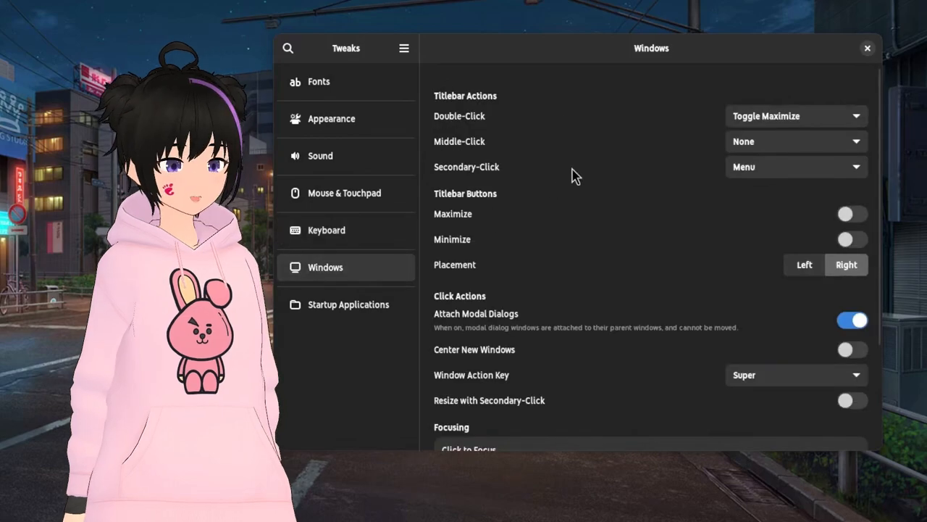
click(796, 116)
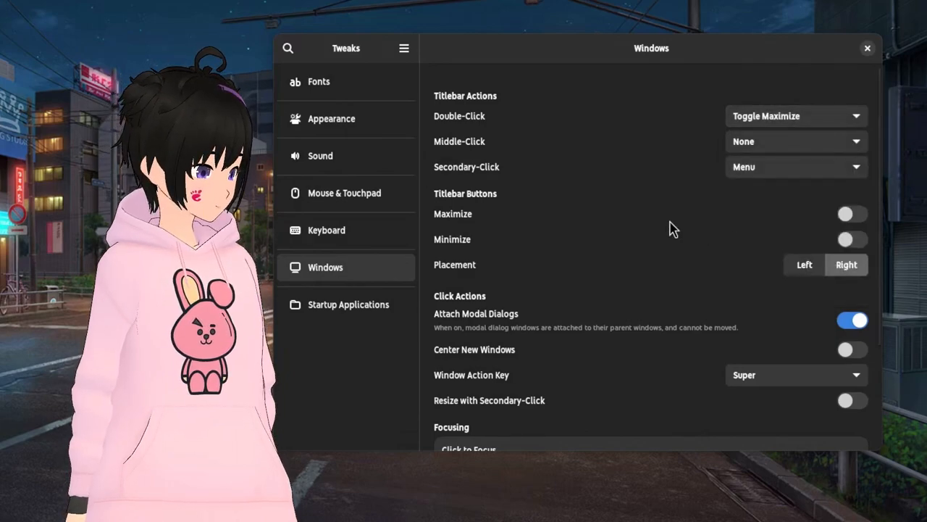
scroll(down, 3)
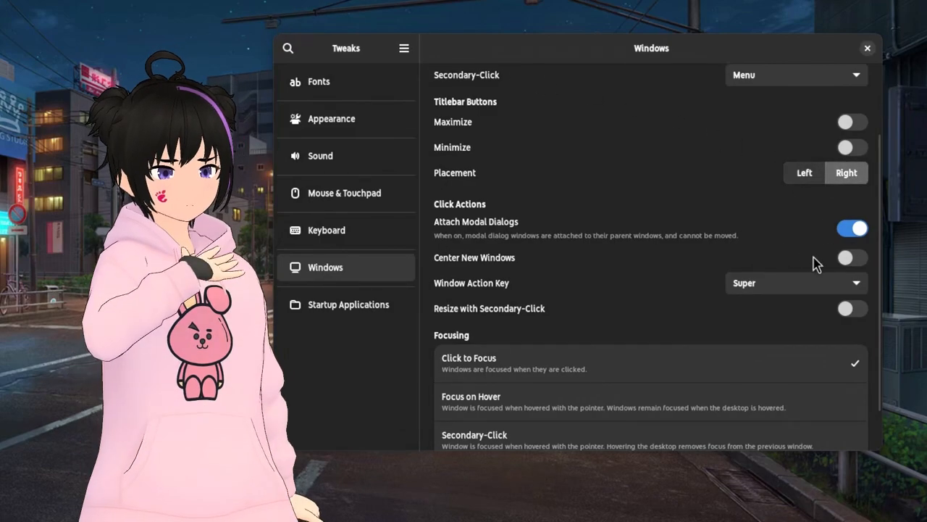
mouse_move(797, 271)
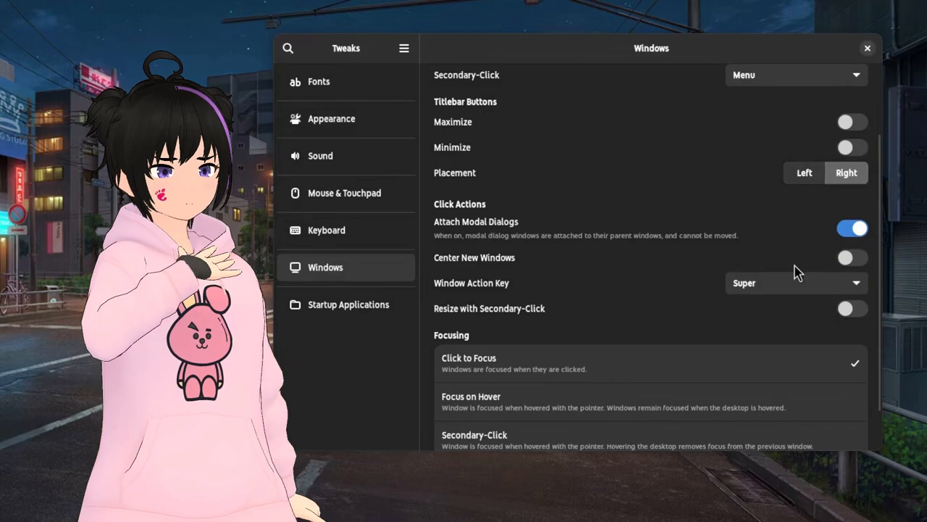
scroll(down, 3)
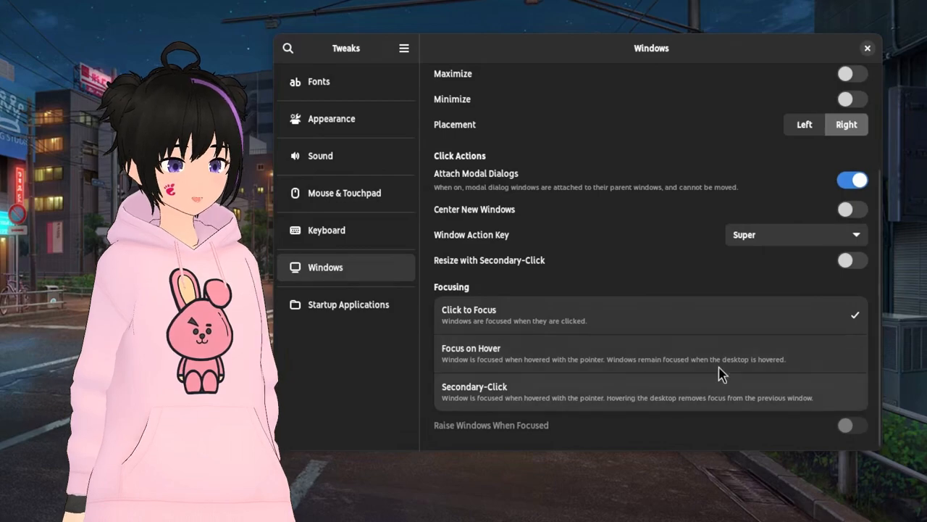
mouse_move(478, 284)
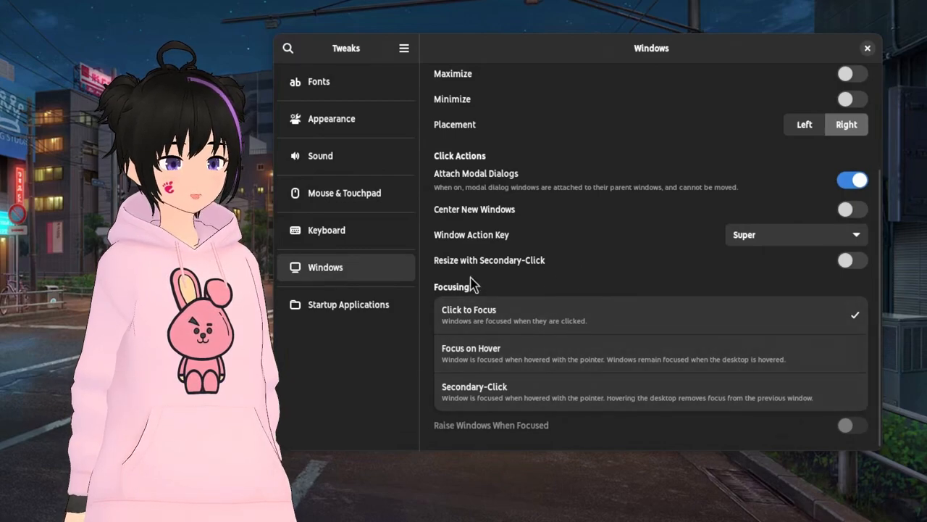
Show the empty Startup Applications panel and the About Tweaks window (version 45.alpha).
click(348, 305)
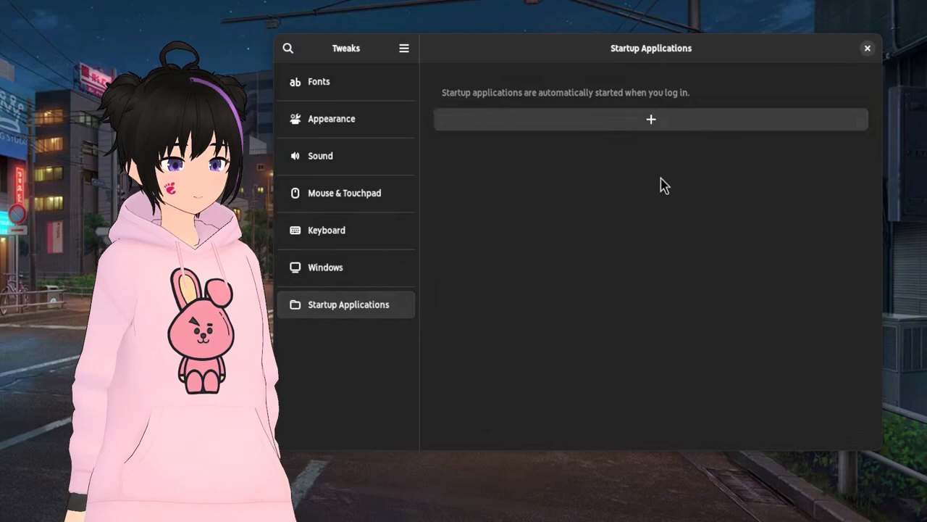
mouse_move(721, 182)
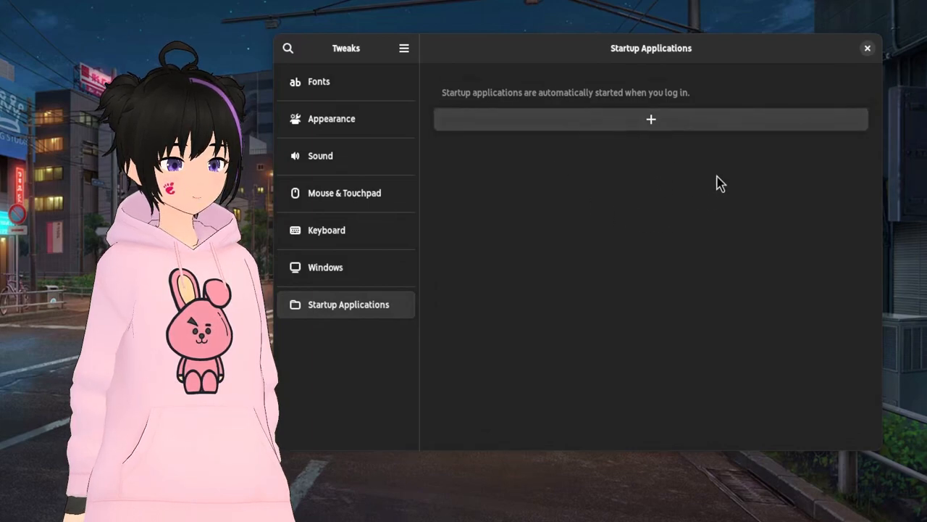
mouse_move(617, 240)
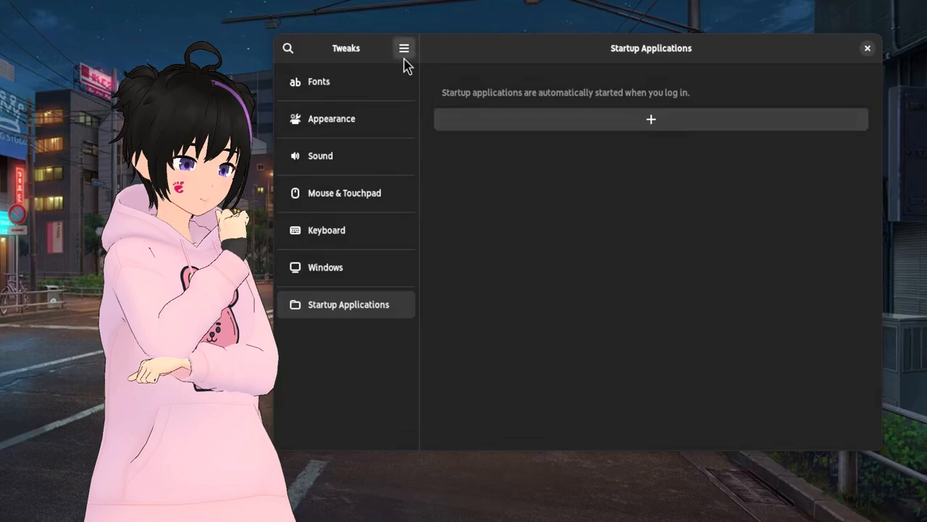
click(402, 48)
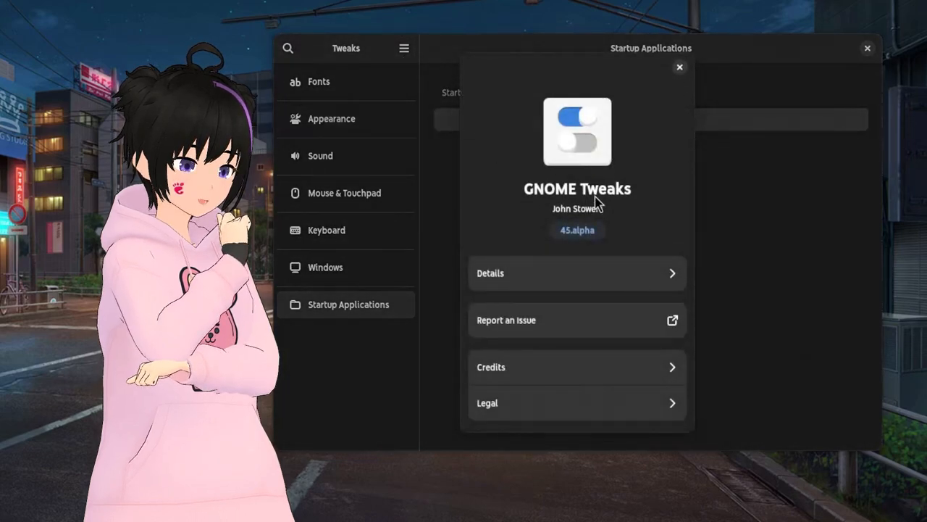